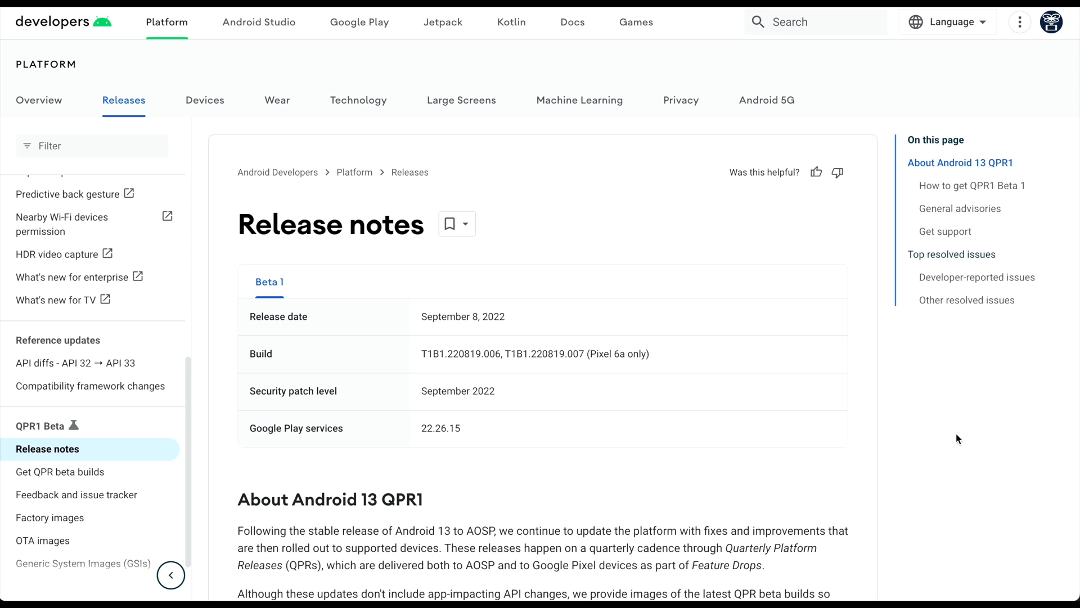
{"action": "scroll", "scroll_direction": "down", "scroll_amount": 3}
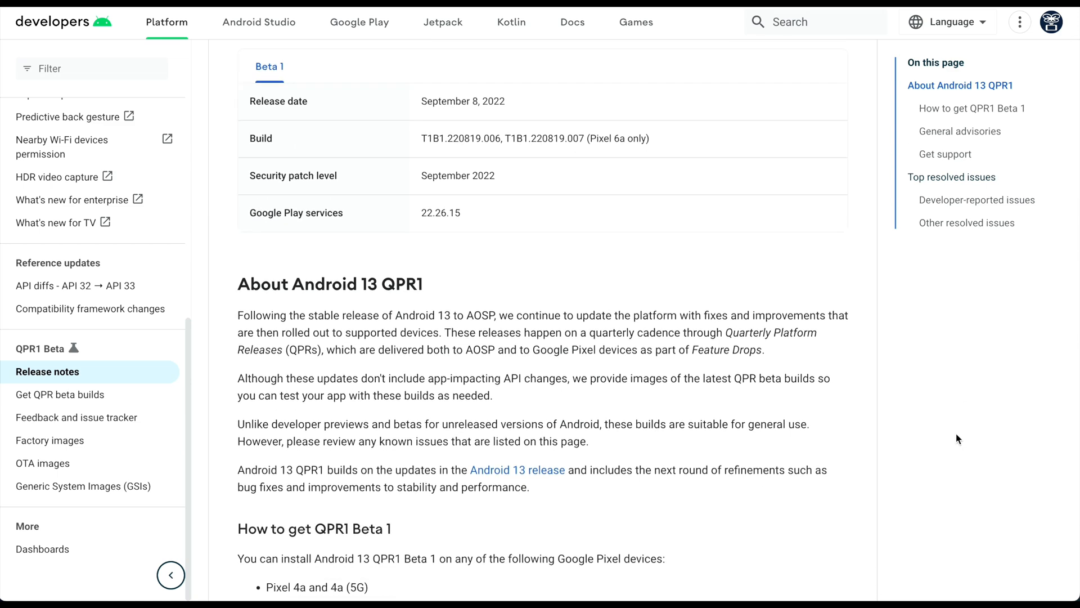
{"action": "scroll", "scroll_direction": "down", "scroll_amount": 3}
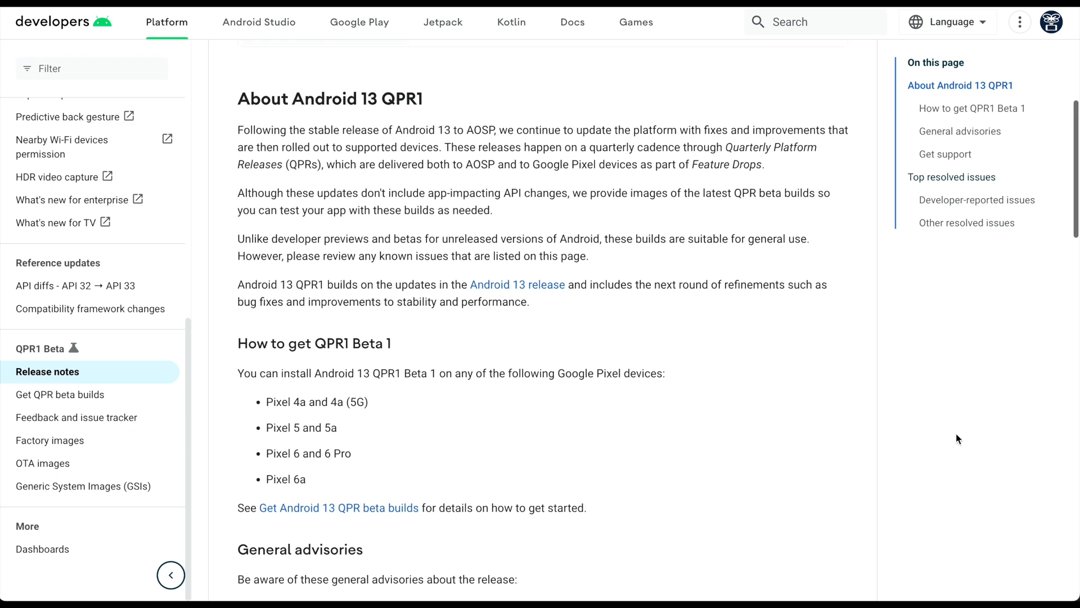
{"action": "scroll", "scroll_direction": "down", "scroll_amount": 3}
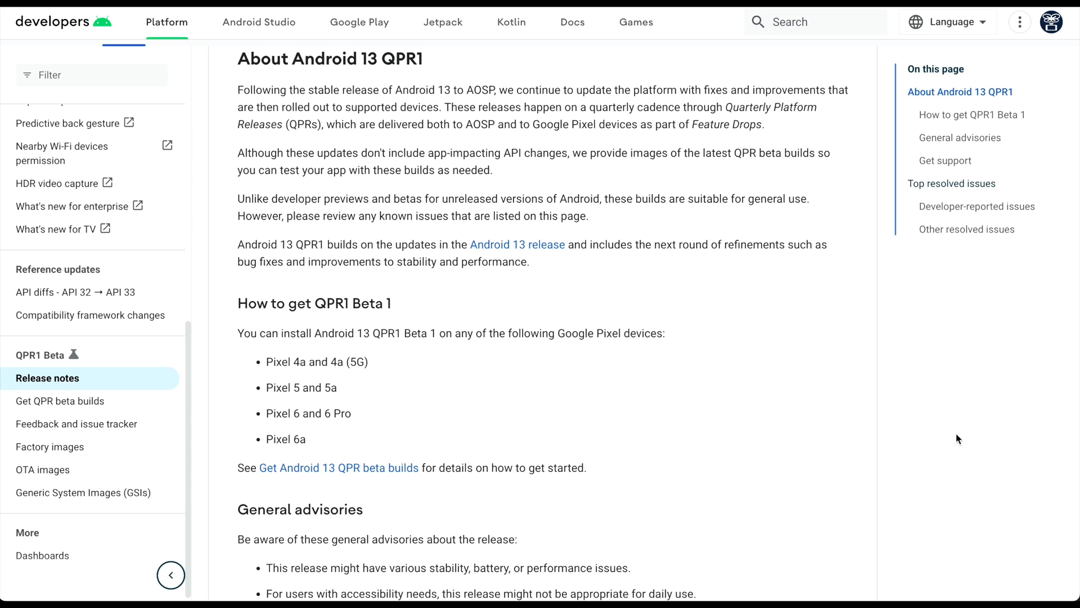
{"action": "mouse_move", "coordinate": [322, 382]}
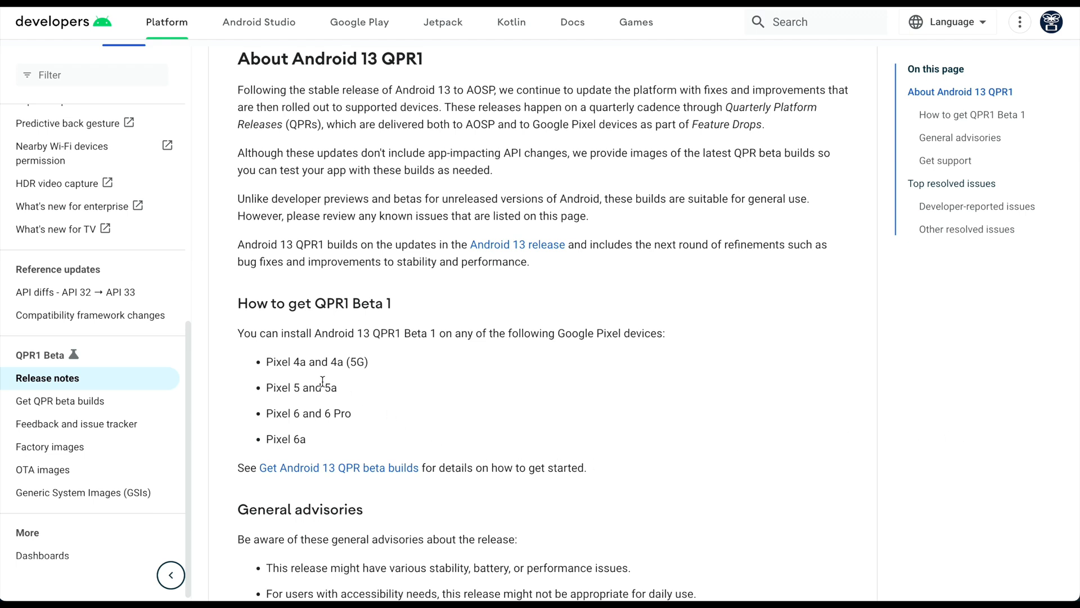
{"action": "mouse_move", "coordinate": [368, 385]}
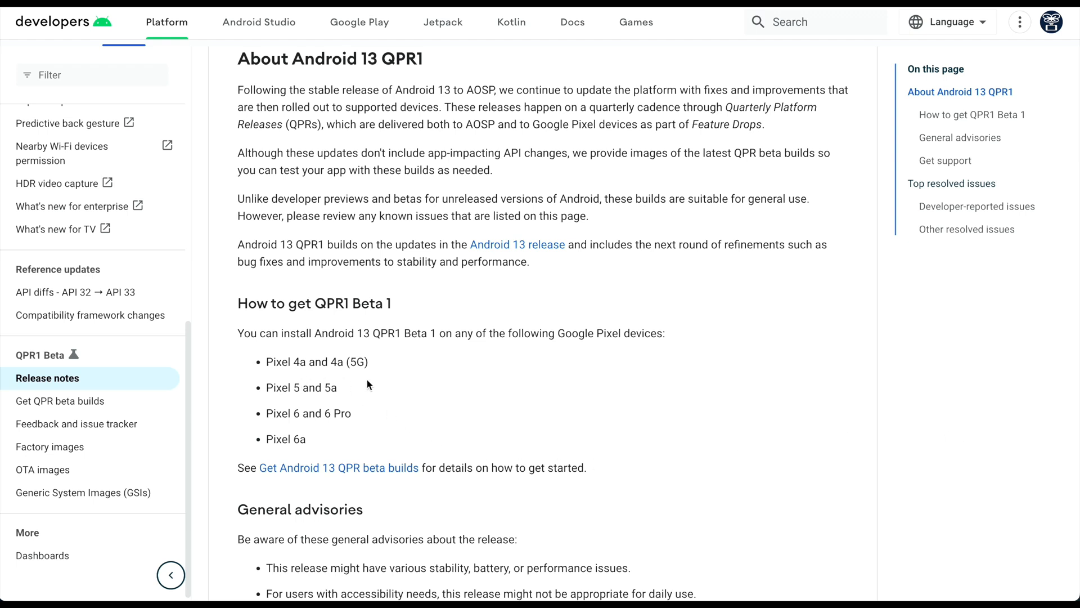
{"action": "mouse_move", "coordinate": [354, 415]}
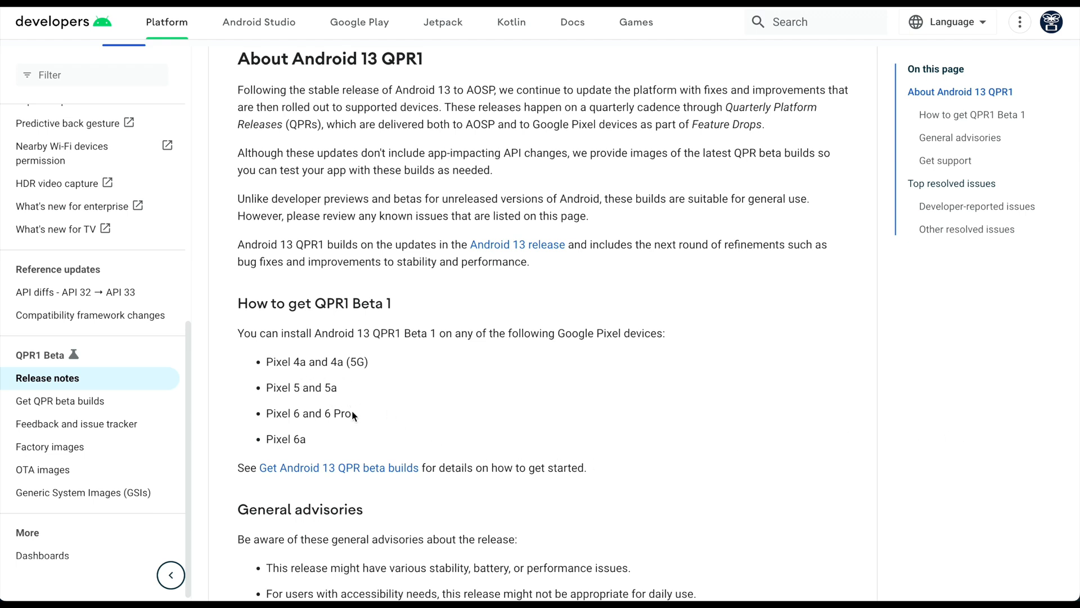
{"action": "mouse_move", "coordinate": [356, 417]}
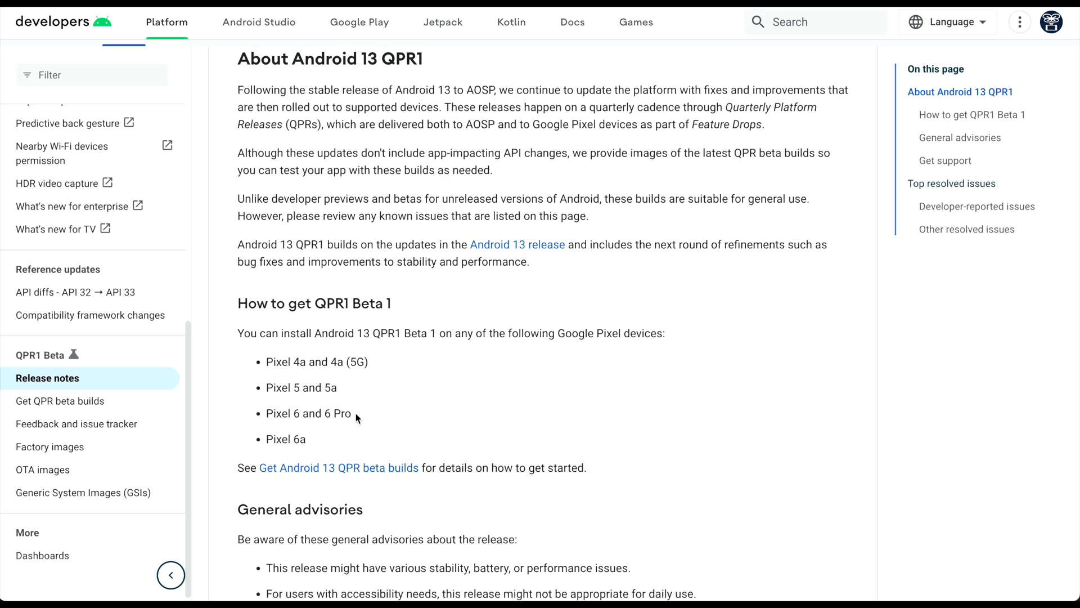
{"action": "mouse_move", "coordinate": [511, 449]}
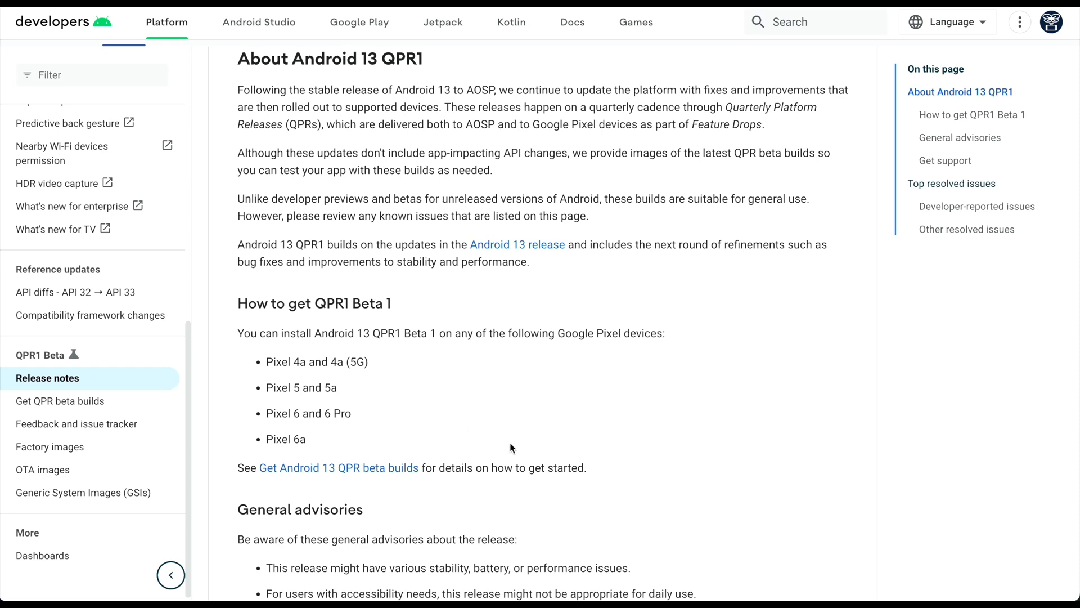
{"action": "scroll", "scroll_direction": "down", "scroll_amount": 3}
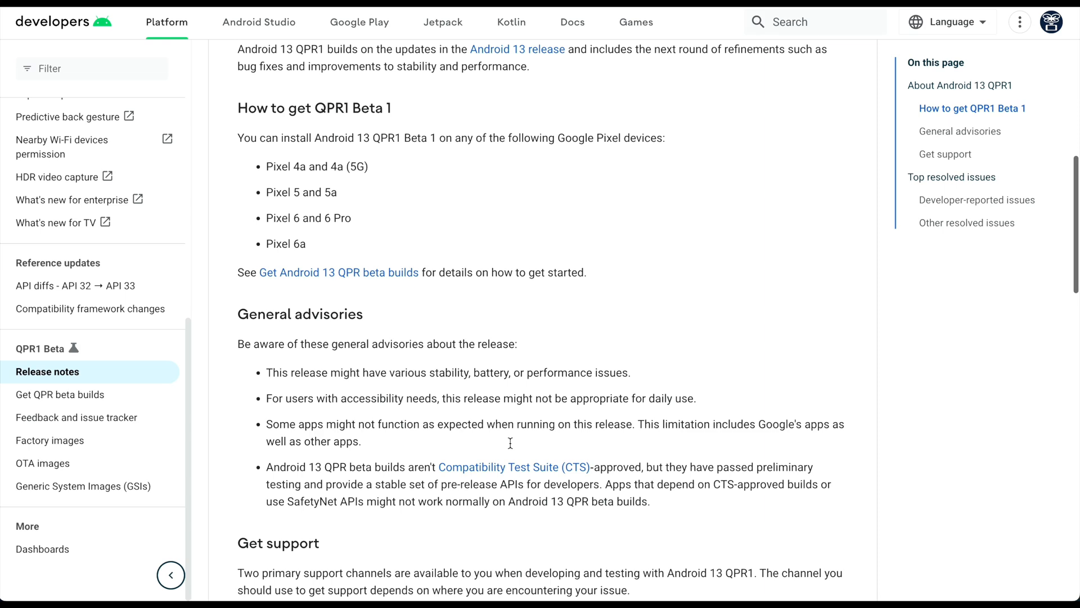
{"action": "scroll", "scroll_direction": "down", "scroll_amount": 3}
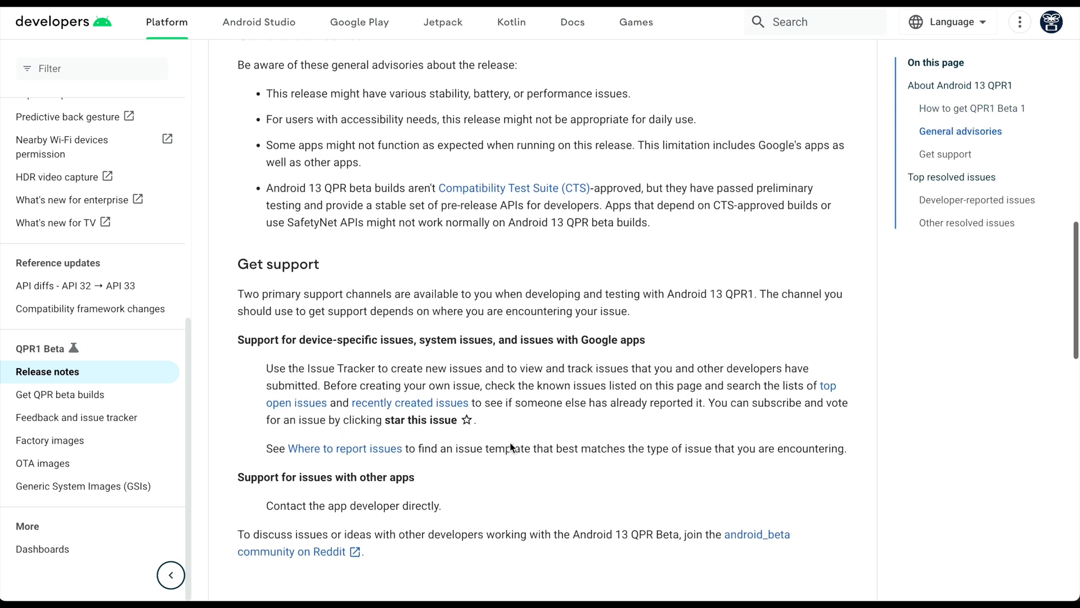
{"action": "scroll", "scroll_direction": "down", "scroll_amount": 3}
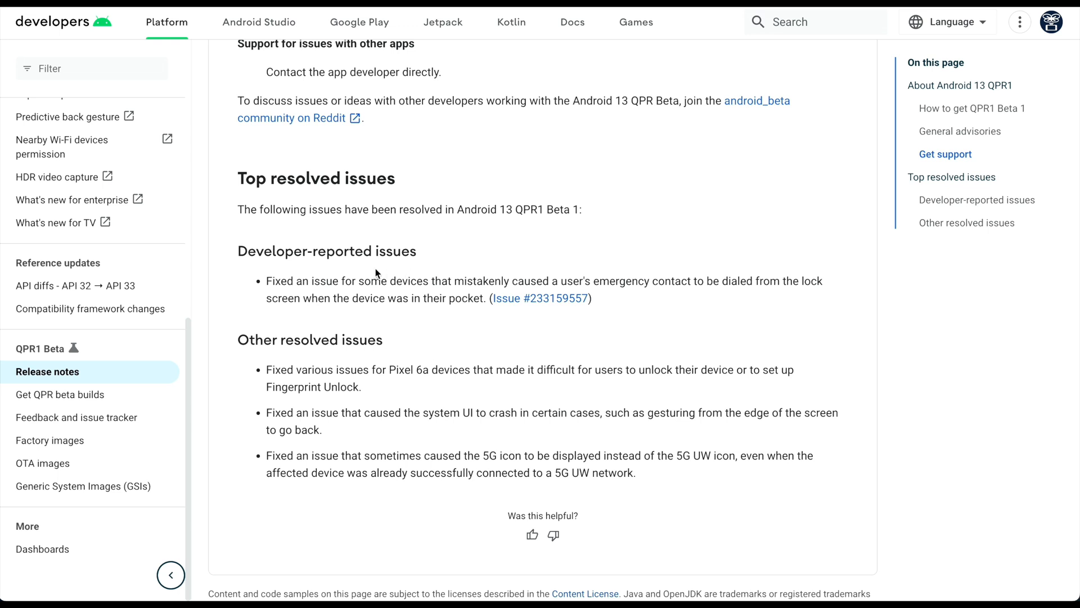
{"action": "mouse_move", "coordinate": [403, 324]}
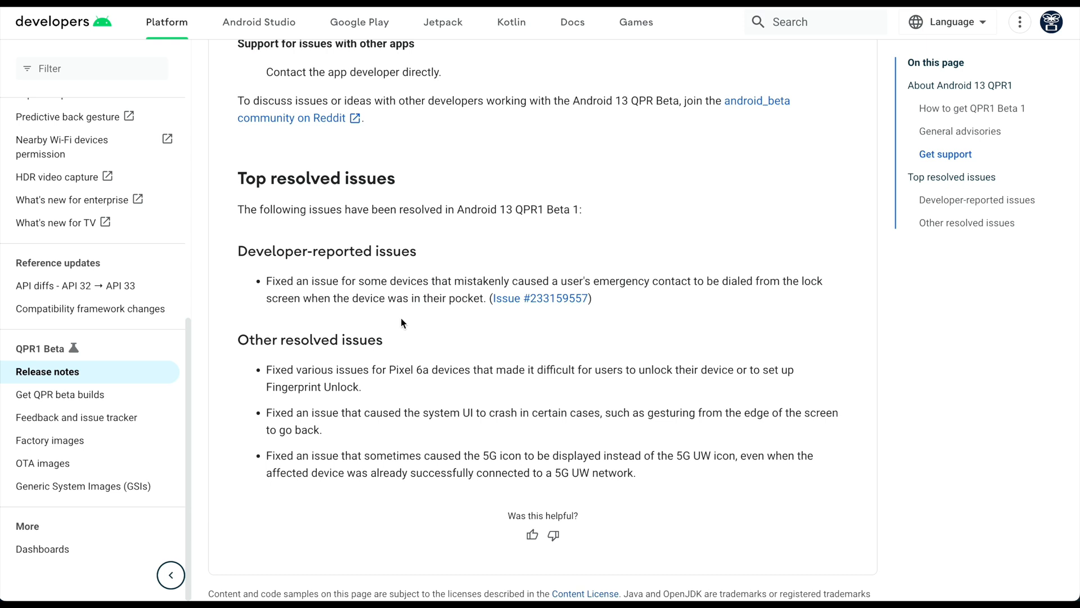
{"action": "scroll", "scroll_direction": "down", "scroll_amount": 3}
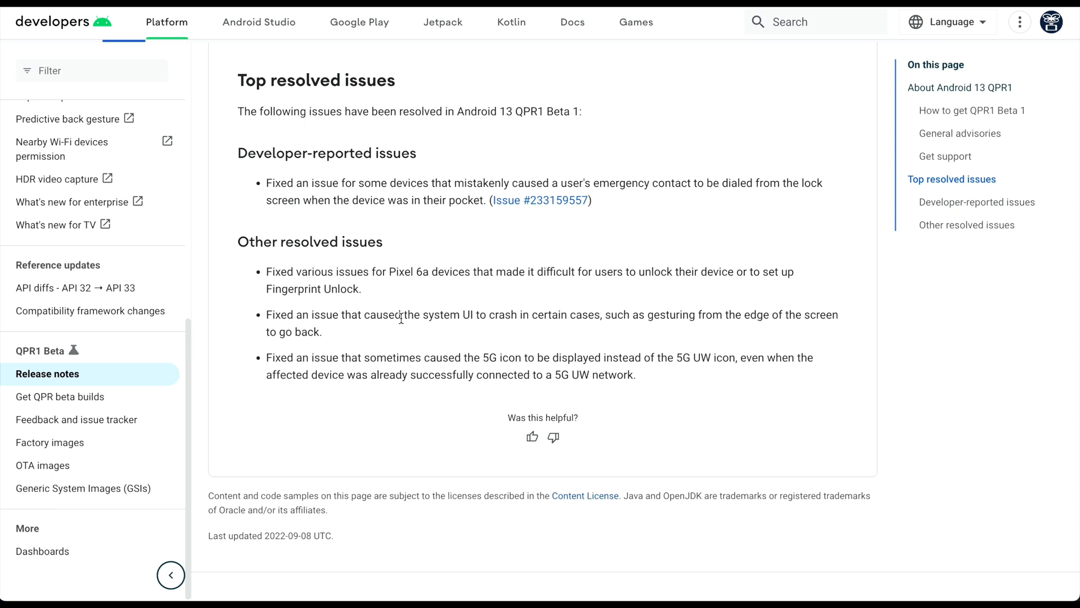
{"action": "mouse_move", "coordinate": [403, 294]}
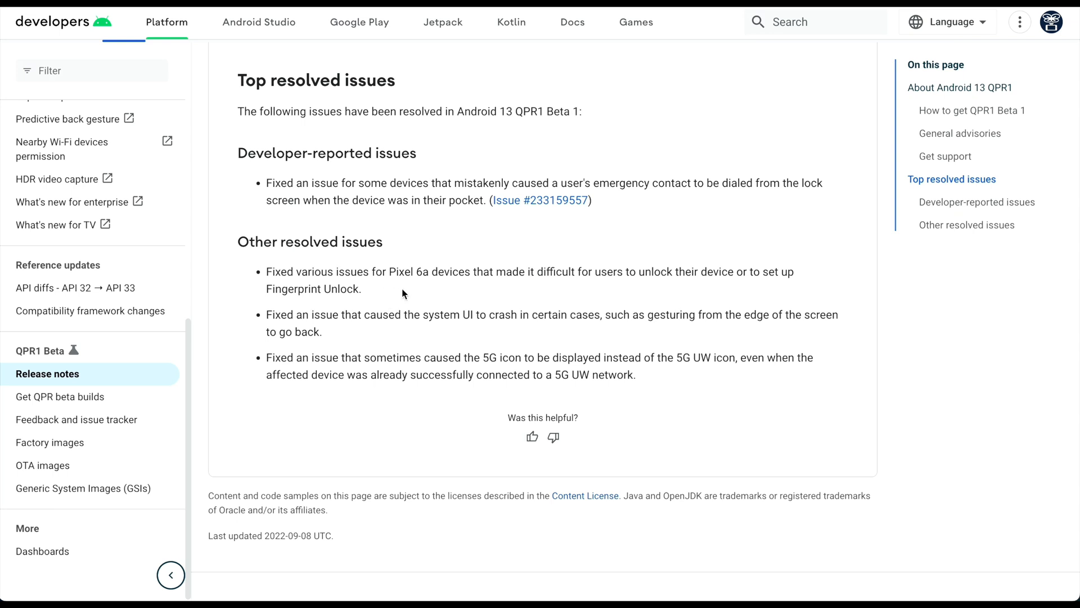
{"action": "mouse_move", "coordinate": [331, 306]}
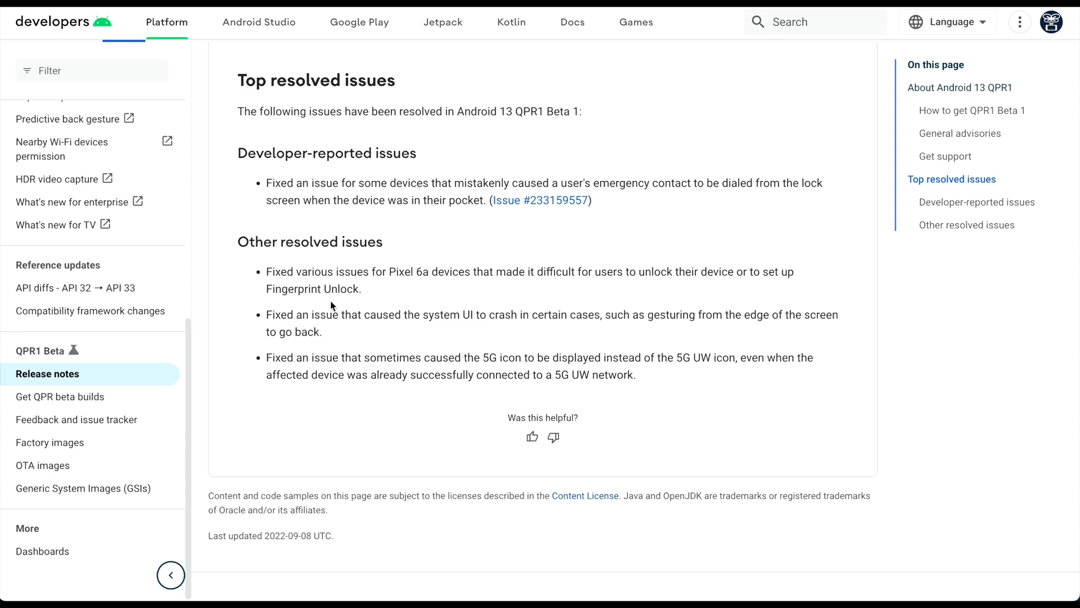
{"action": "mouse_move", "coordinate": [356, 334]}
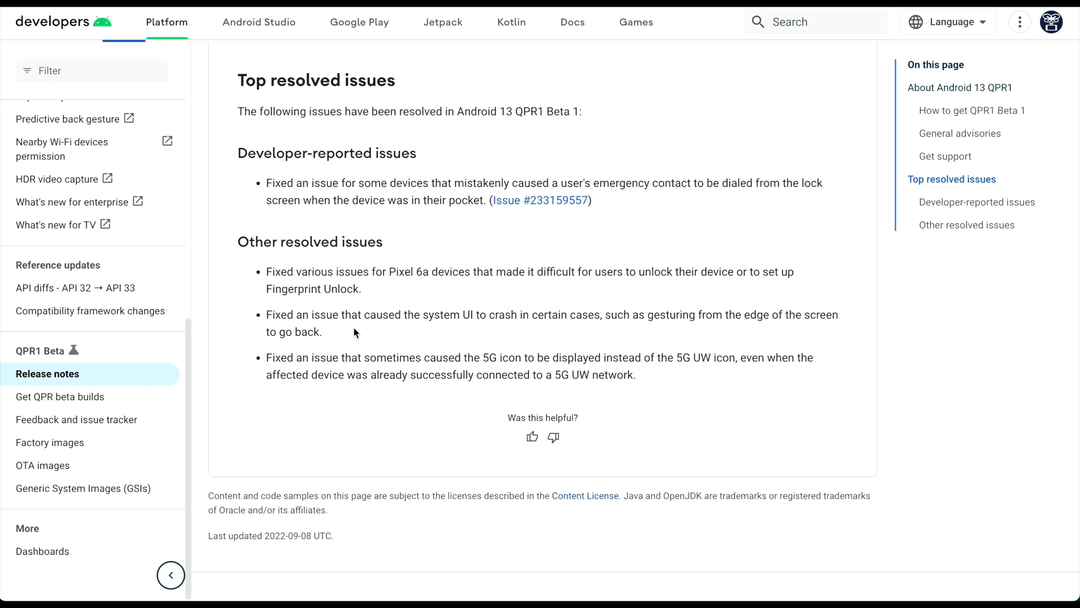
{"action": "mouse_move", "coordinate": [302, 364]}
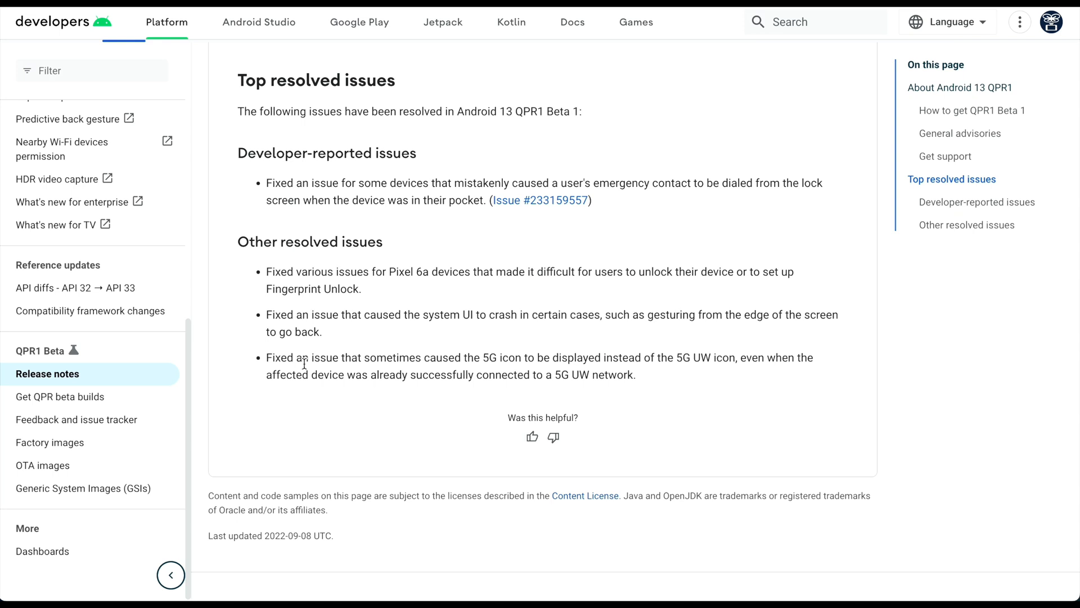
{"action": "mouse_move", "coordinate": [412, 445]}
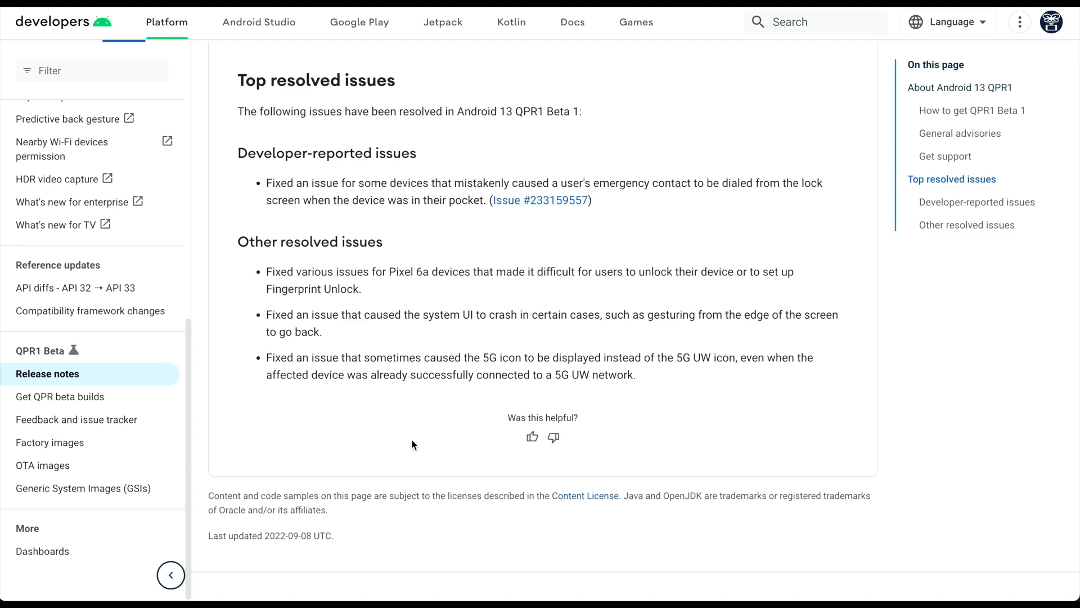
{"action": "scroll", "scroll_direction": "down", "scroll_amount": 3}
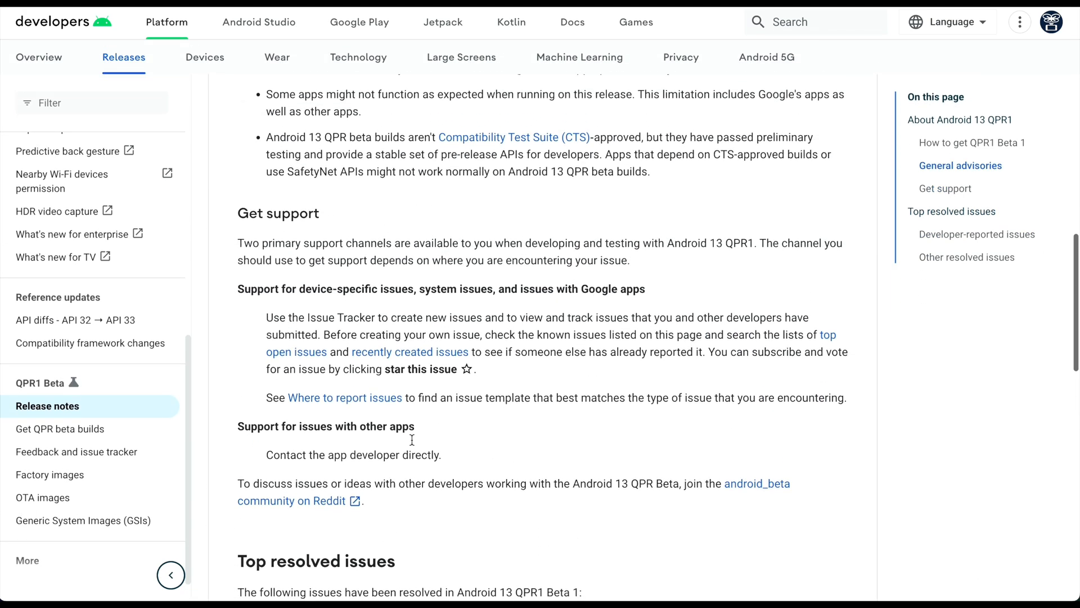
{"action": "scroll", "scroll_direction": "up", "scroll_amount": 3}
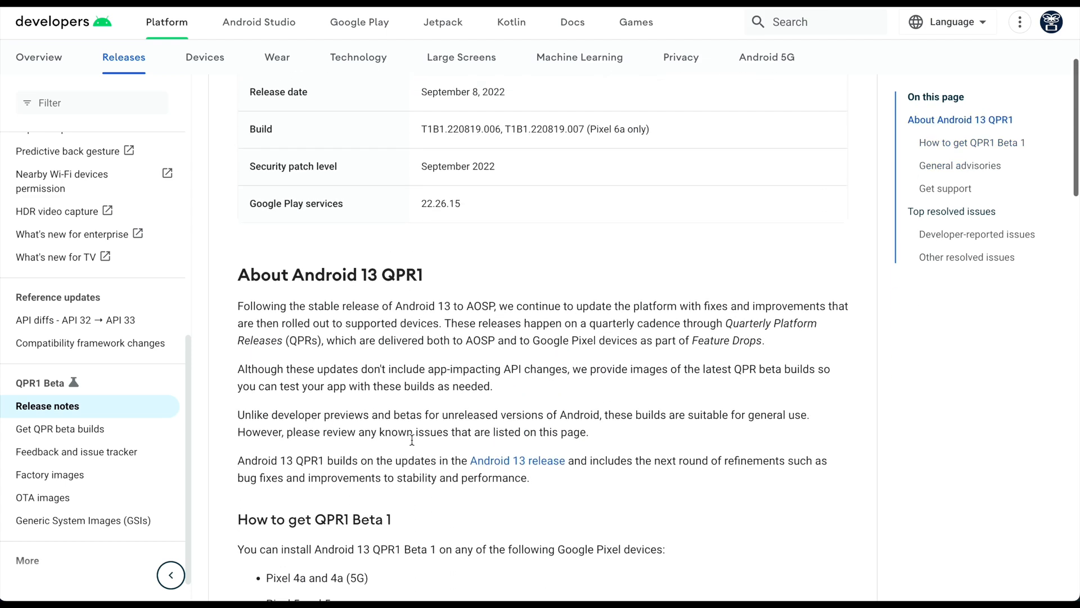